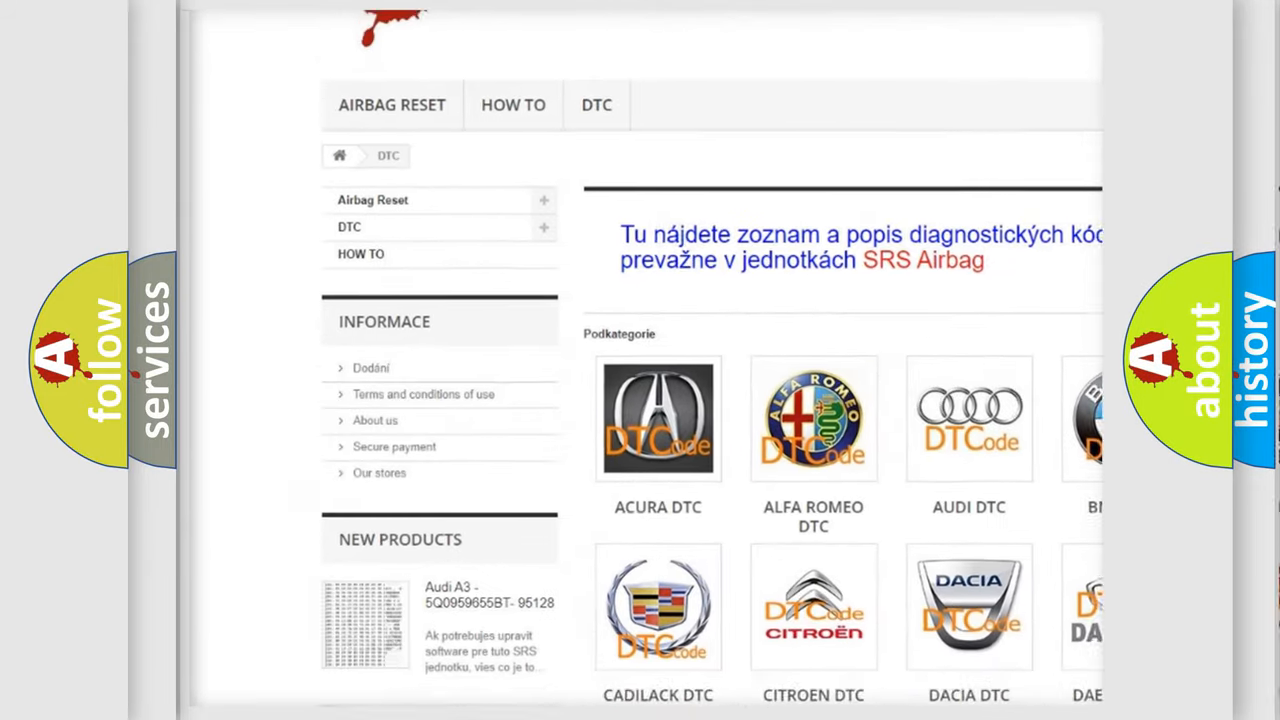
pyautogui.scroll(-3)
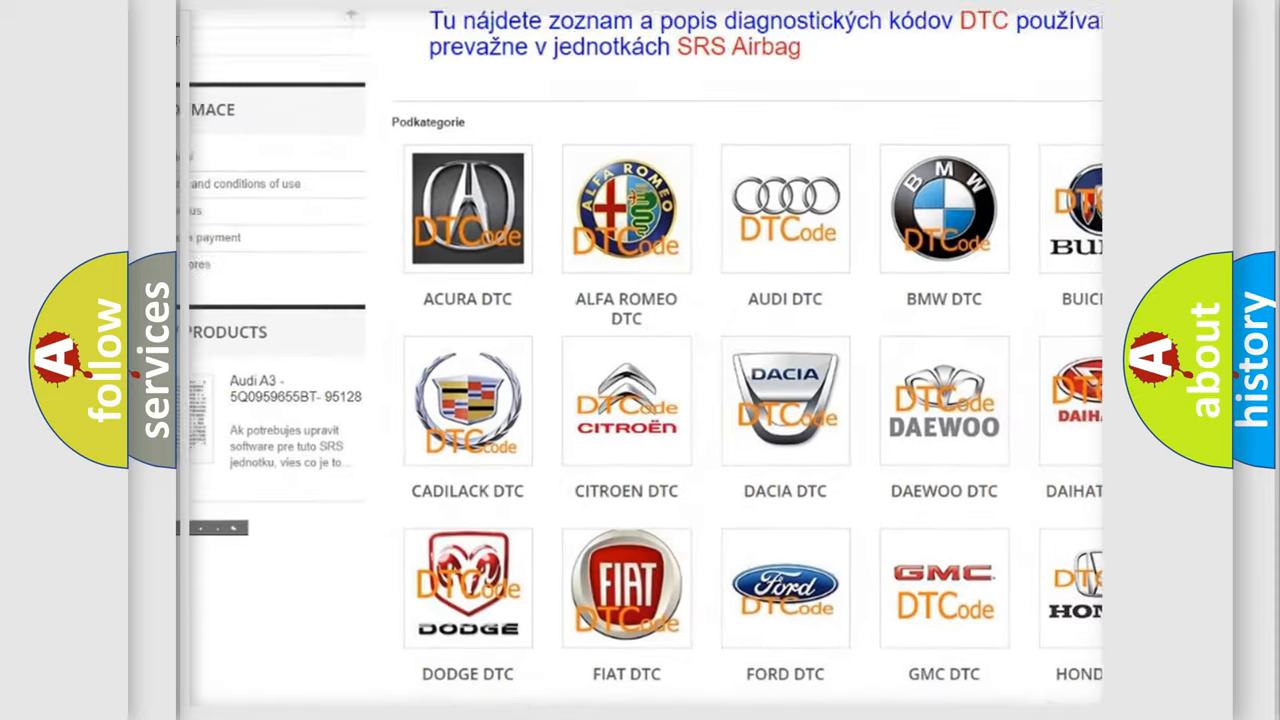
pyautogui.scroll(-3)
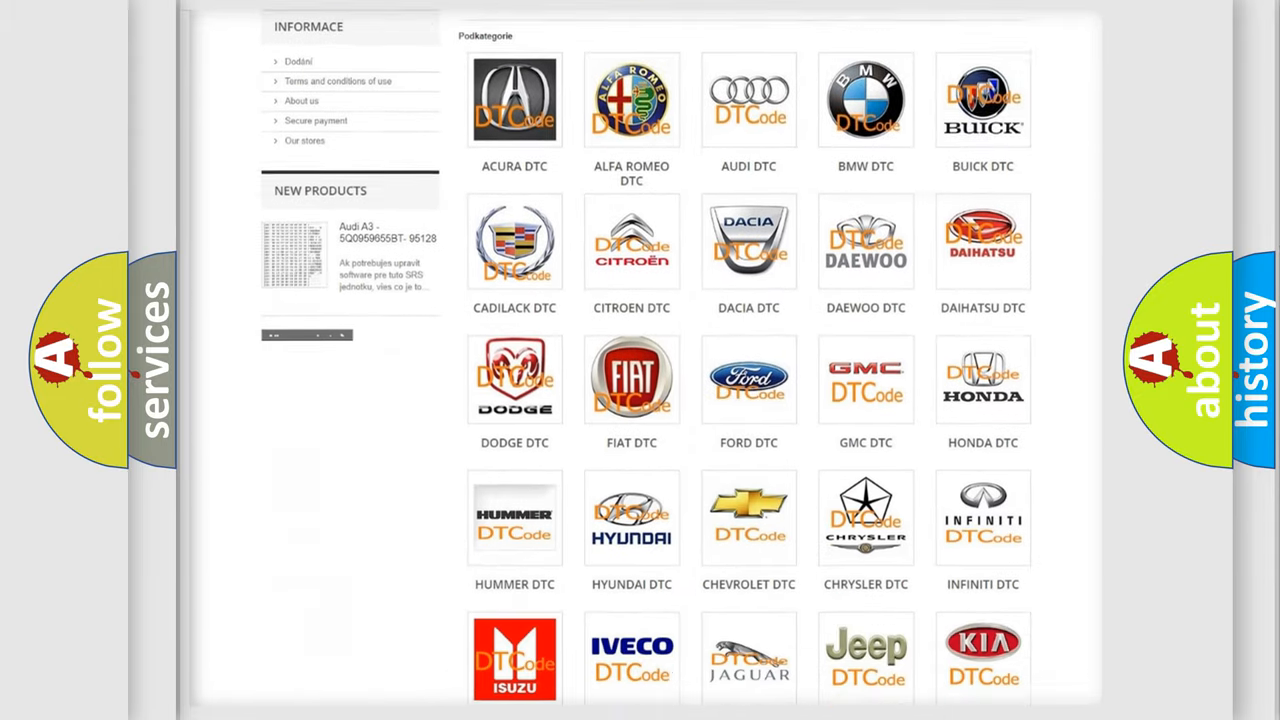
pyautogui.scroll(-3)
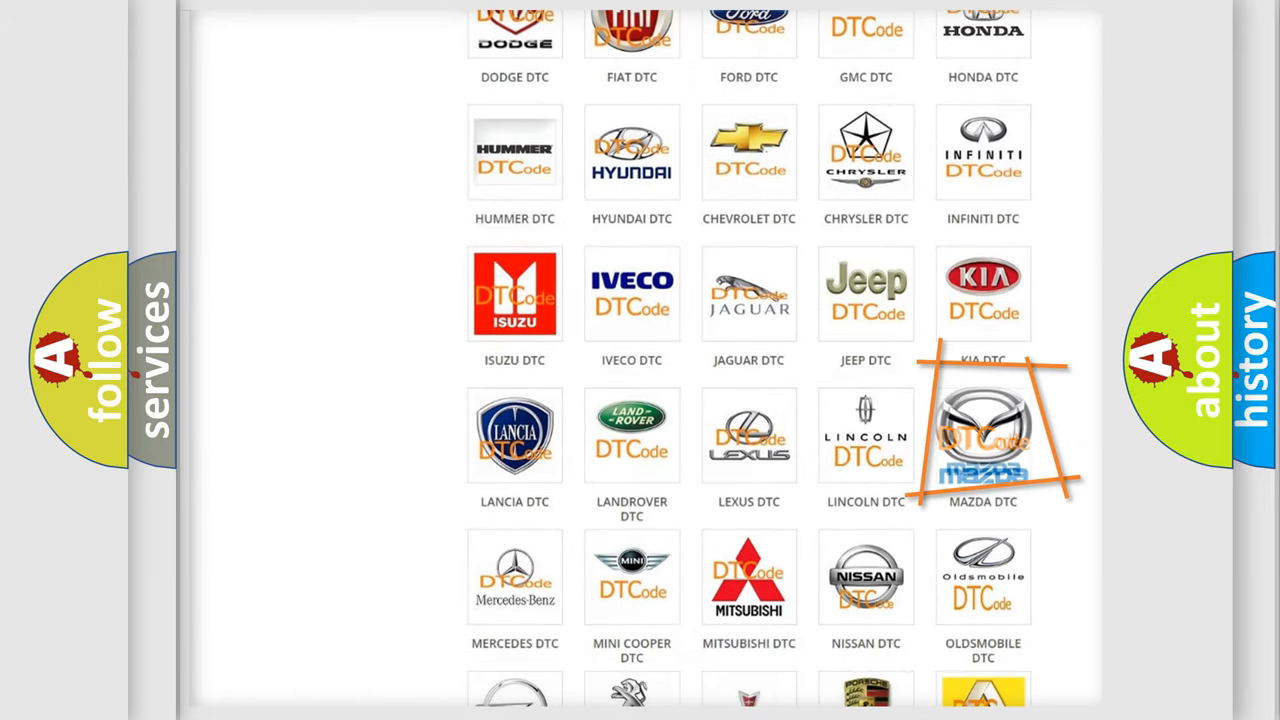